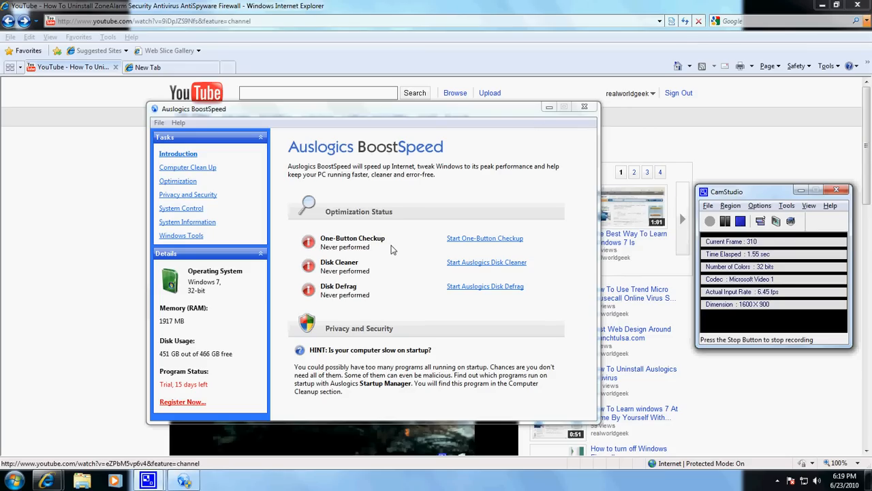
mouse_move(423, 250)
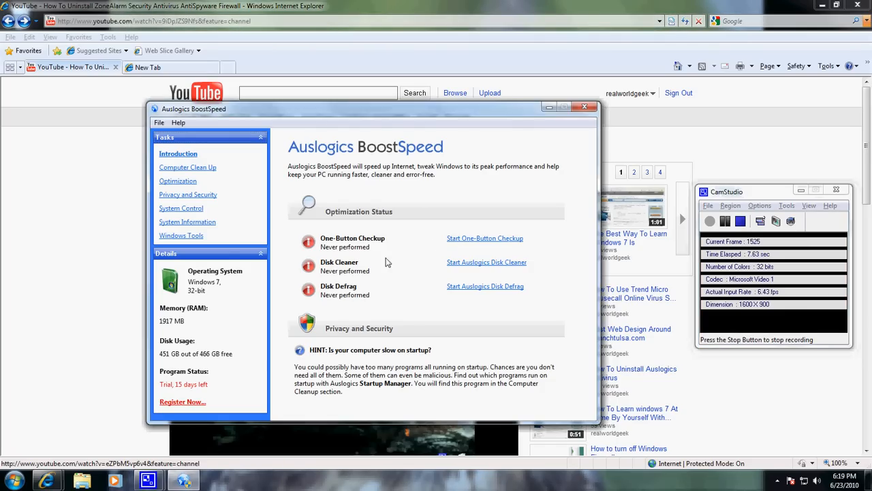
Start the One Button Checkup, move its window down-right, then close it.
left_click(484, 238)
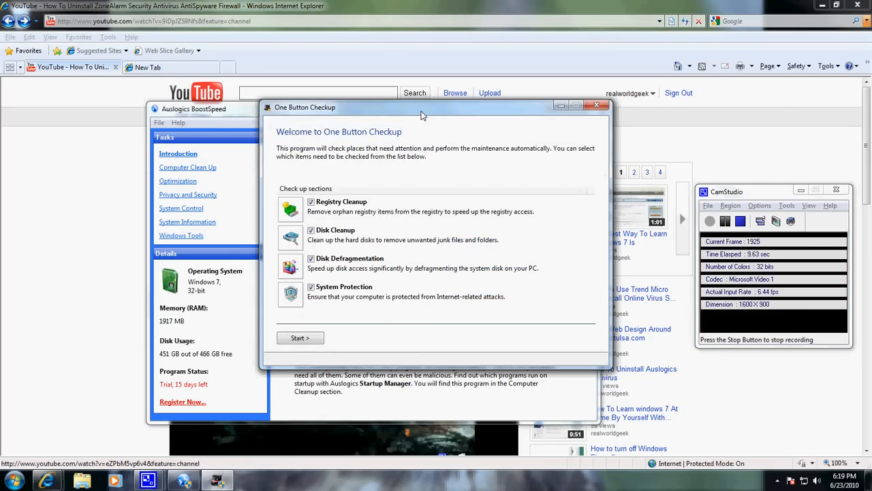
left_click_drag(422, 107, 480, 158)
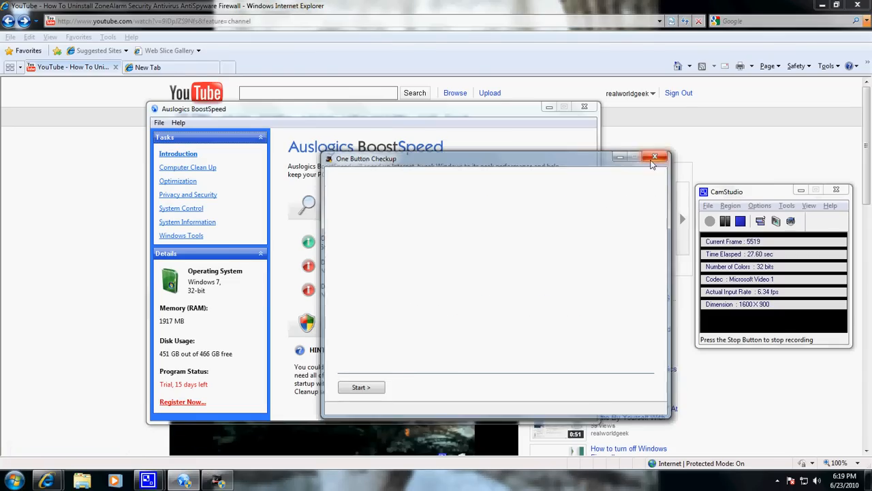
left_click(656, 158)
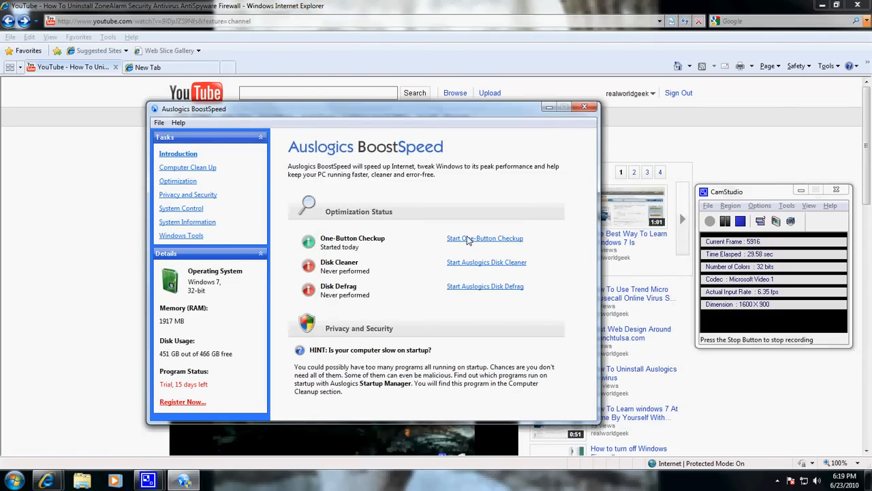
Reopen the One Button Checkup and include System Protection in it.
left_click(485, 238)
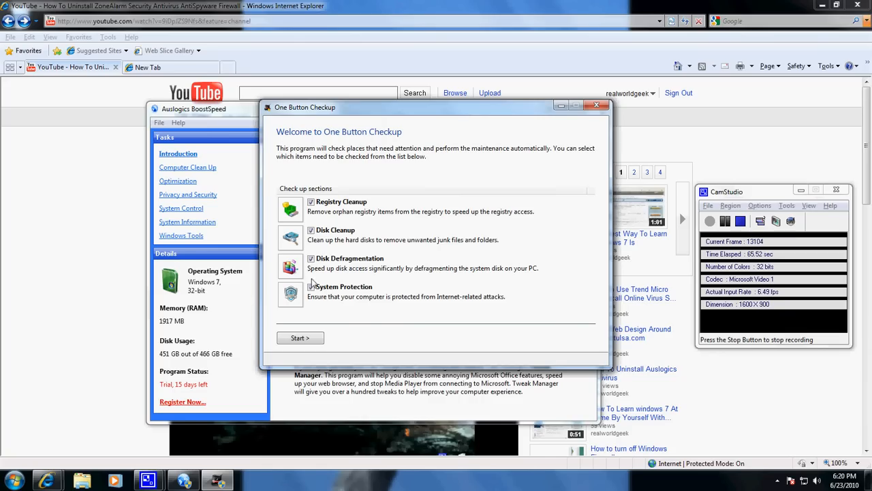
left_click(311, 286)
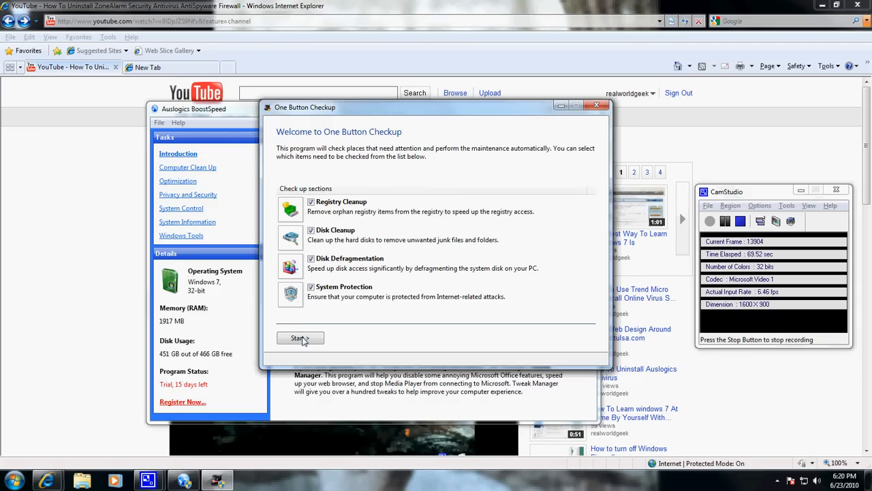
Start scanning the registry, disk cleanup, defragmentation and system protection sections.
left_click(300, 338)
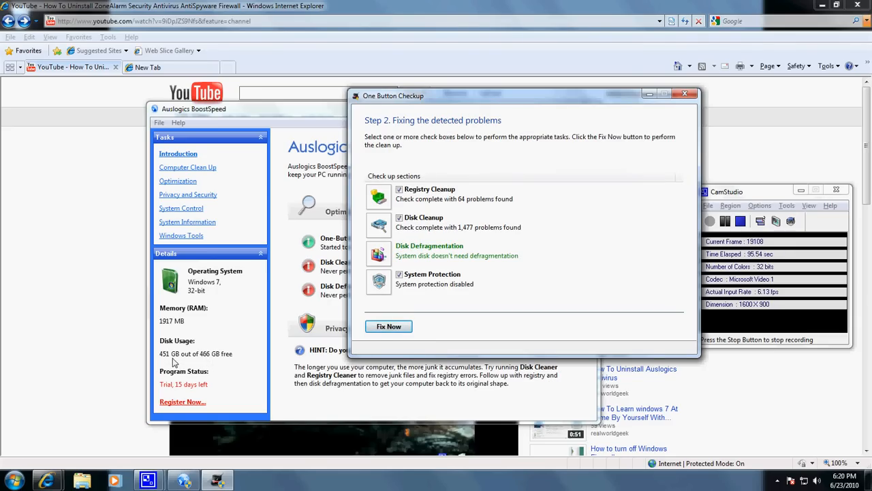
mouse_move(224, 365)
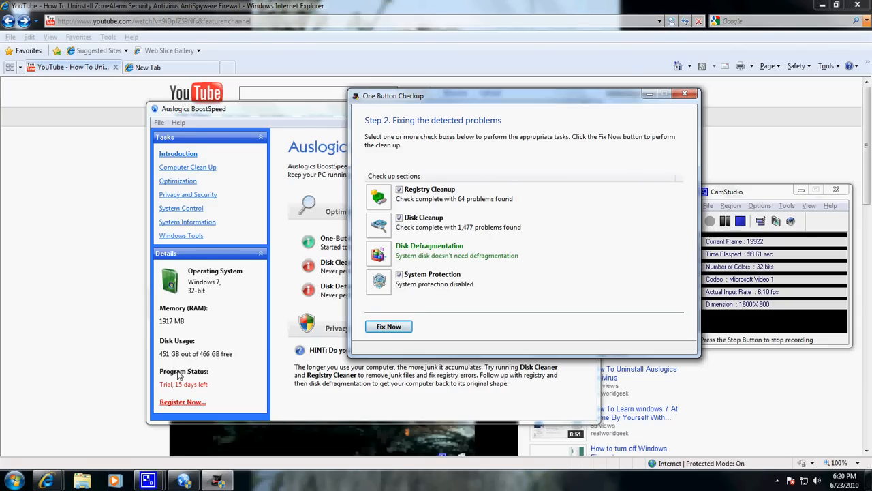
mouse_move(207, 389)
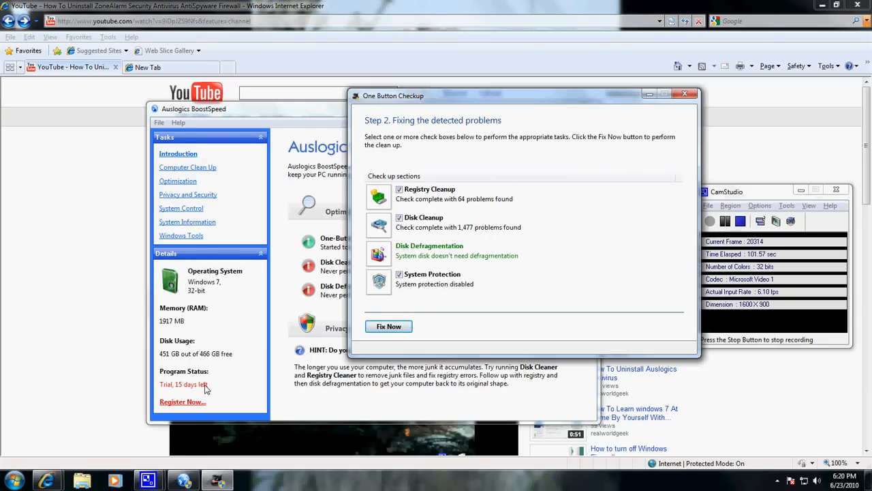
mouse_move(231, 379)
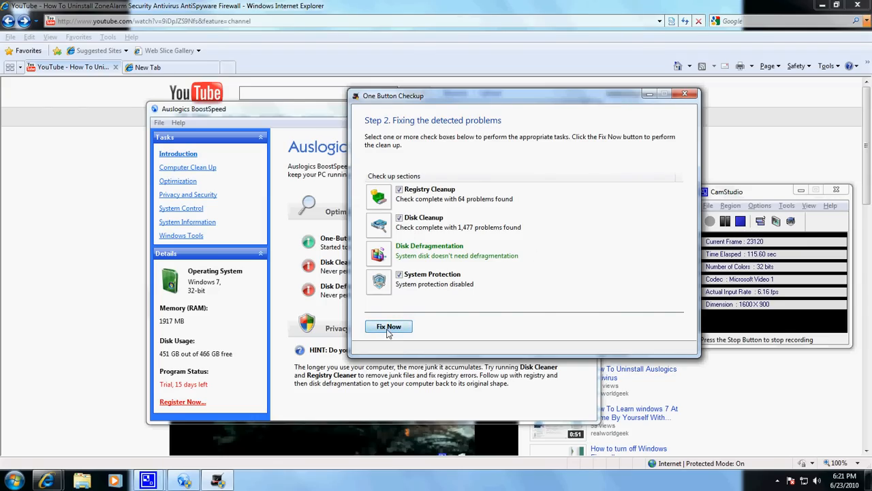
Fix the detected problems, continuing past the registration-only notice.
left_click(388, 326)
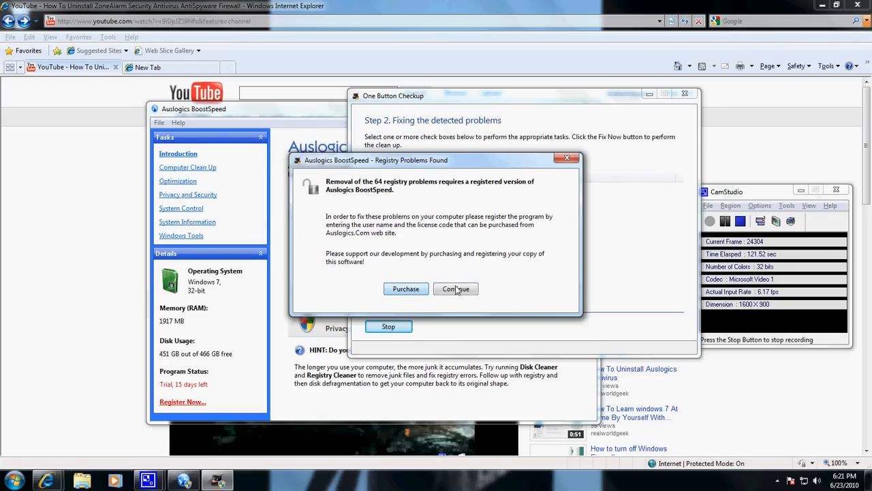
left_click(456, 288)
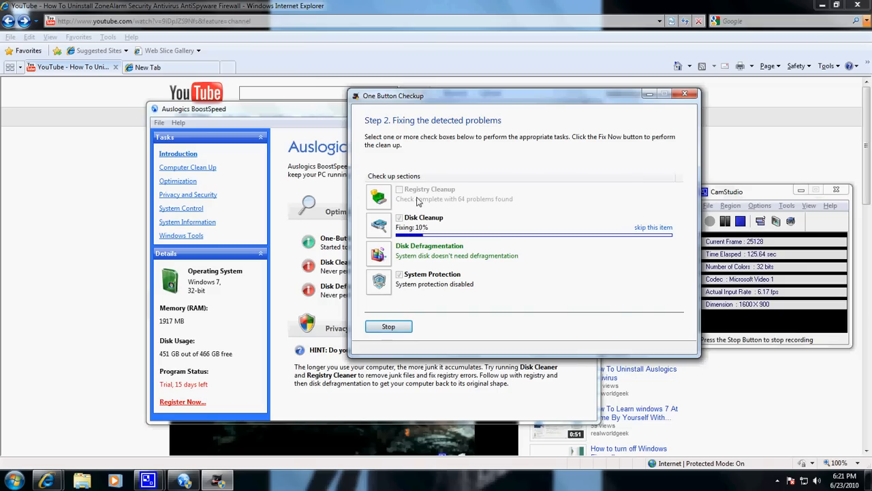
mouse_move(482, 206)
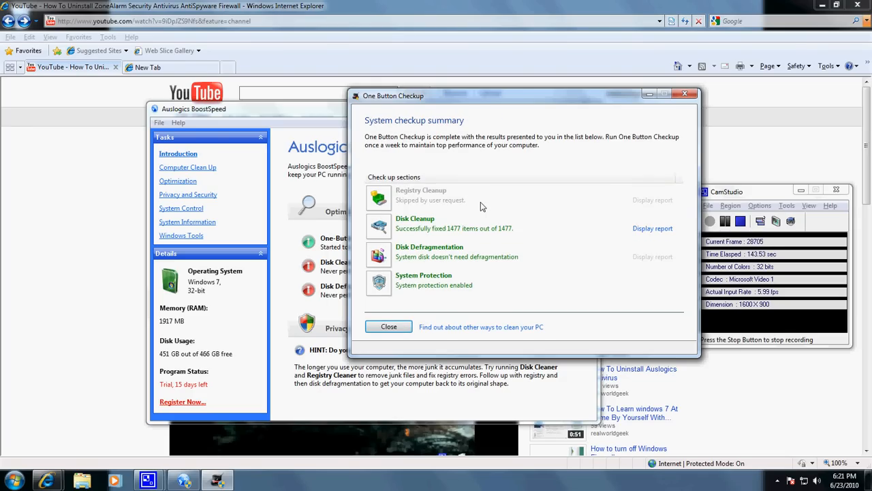
Close the checkup summary and exit Auslogics BoostSpeed.
left_click(389, 326)
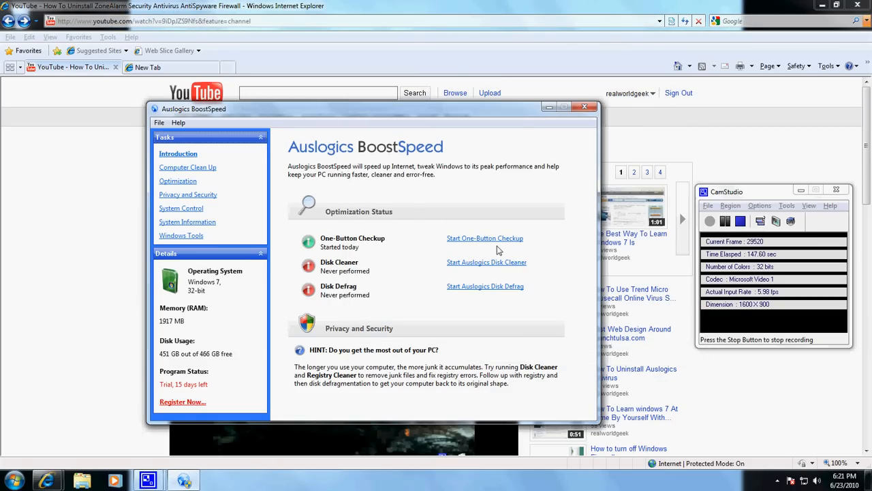
left_click(584, 106)
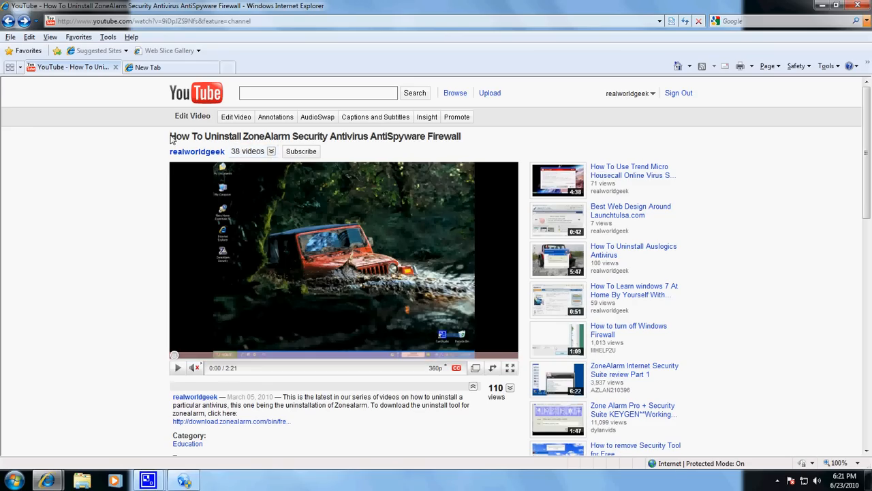
Expand the channel's 38-video strip and scroll down to the video description.
left_click(271, 151)
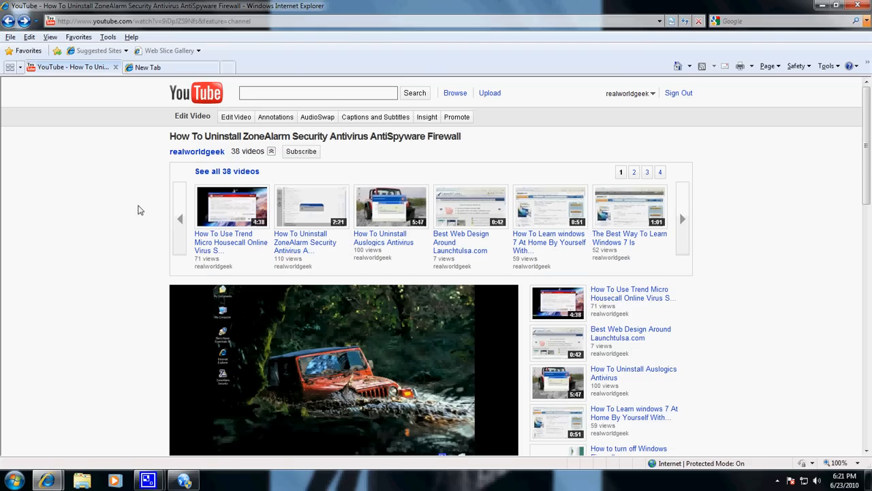
scroll("down", 3)
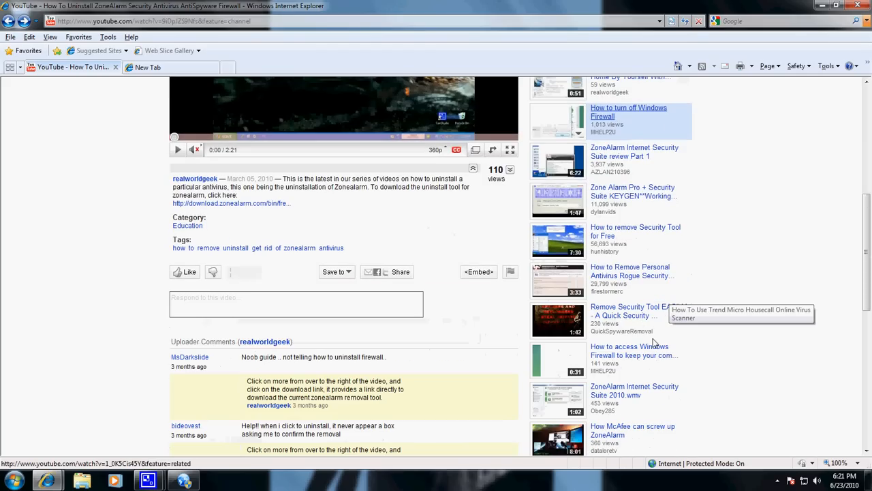